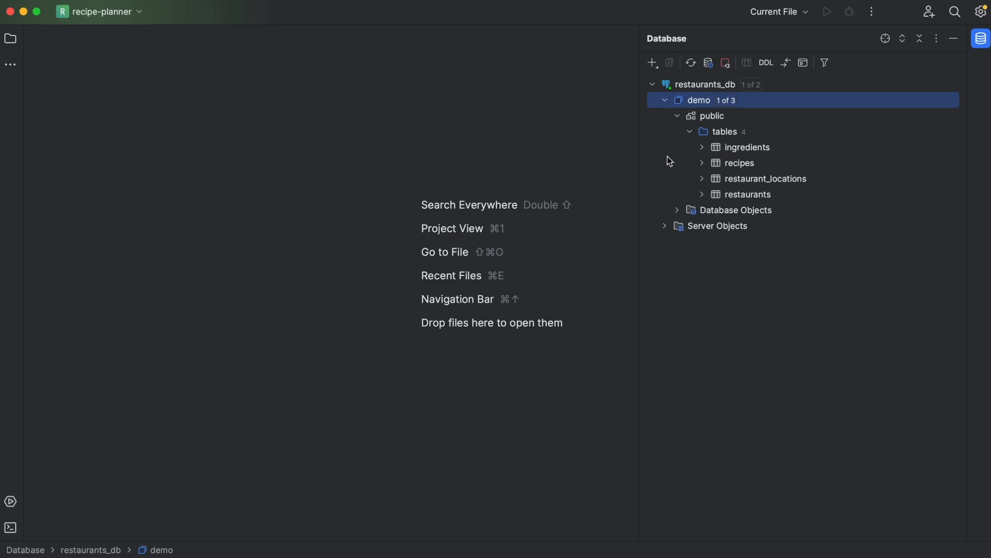
# Step: Start a new SQL console and write SELECT * FROM recipes LIMIT 10; then run it
pyautogui.click(702, 162)
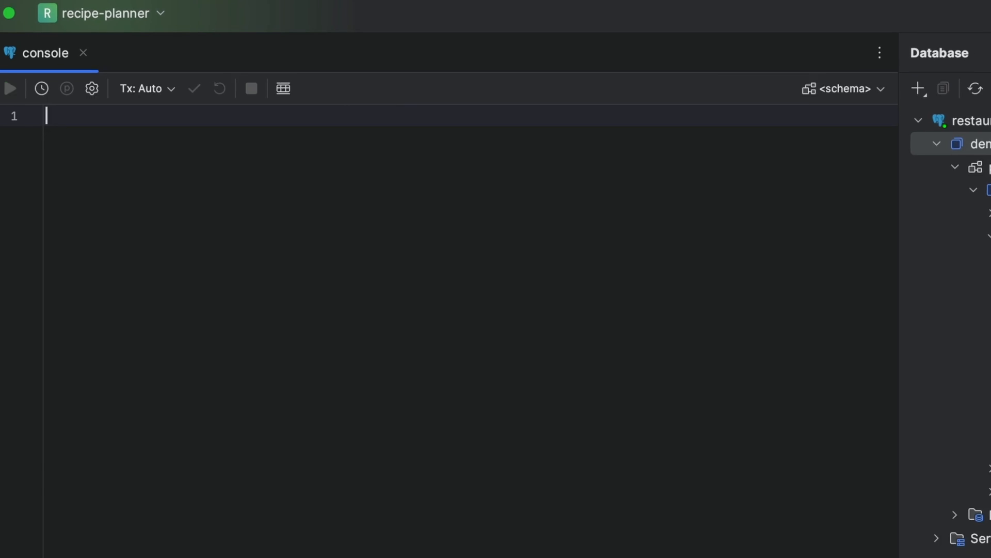
pyautogui.write('SELECT *')
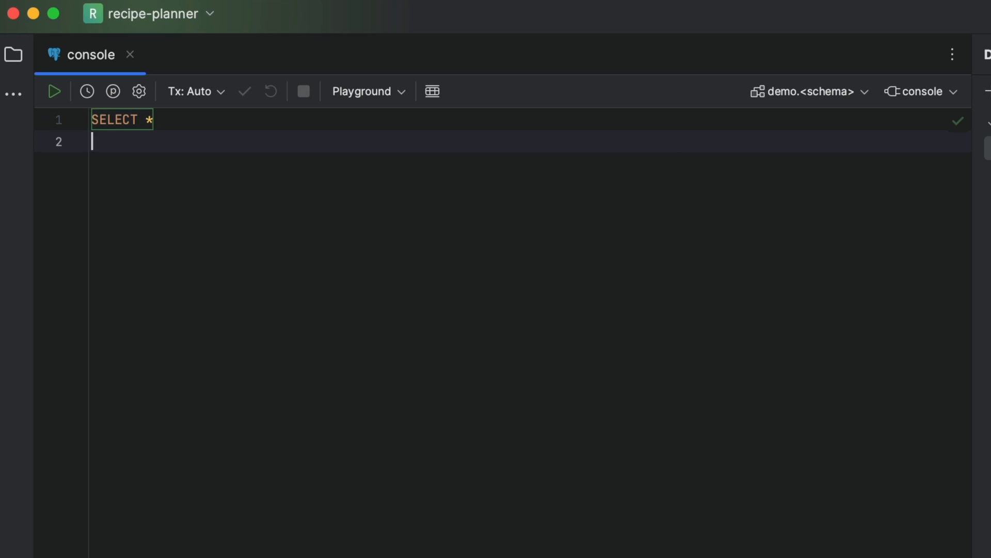
pyautogui.write('FROM recipes')
pyautogui.write('LIMIT 10;')
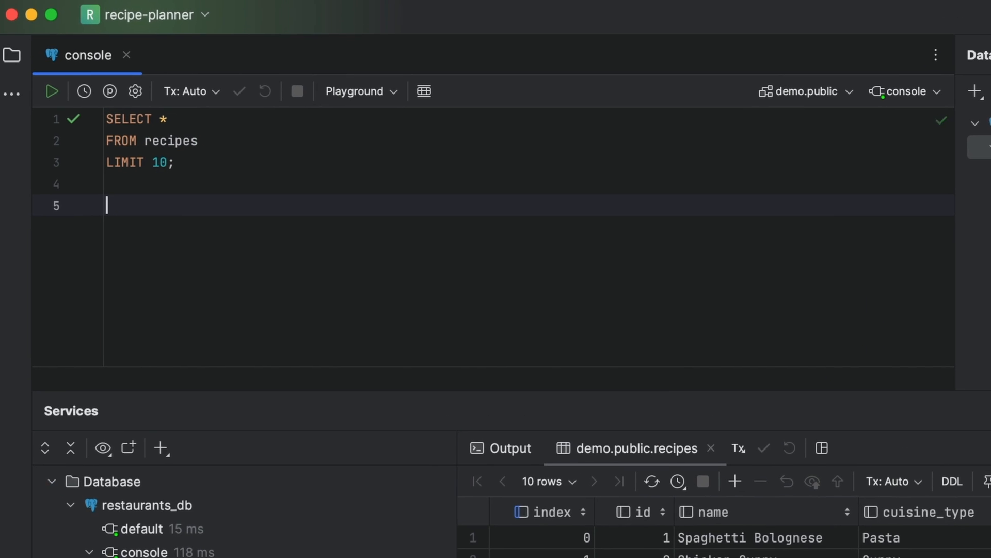
# Step: Write a count of recipes per cuisine_type, grouped and ordered by cuisine_type
pyautogui.write('SELECT cuisine_type,')
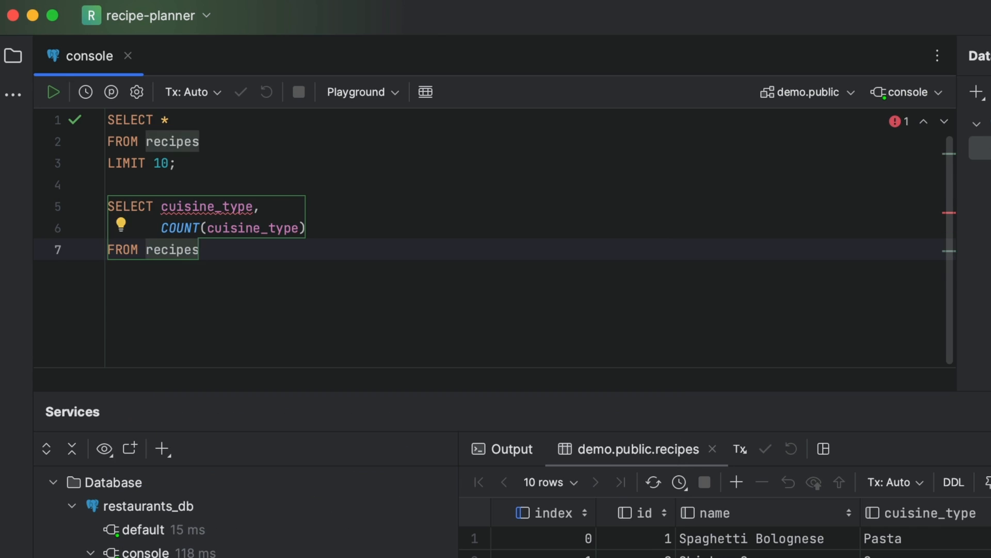
pyautogui.write('GROUP BY cuisine_type')
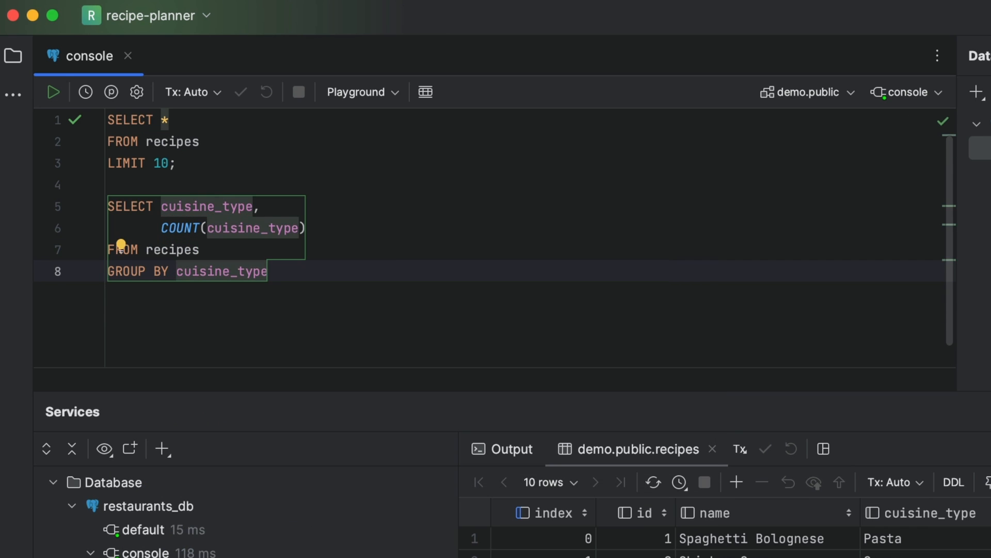
pyautogui.write('ORDER BY cuisine_type;')
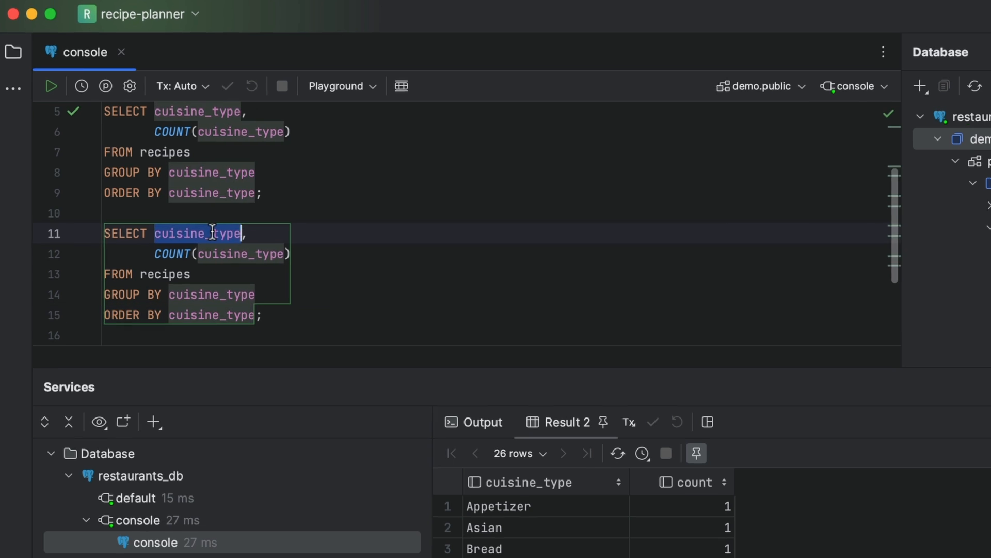
# Step: Duplicate the count query and change its grouping column to category
pyautogui.write('category')
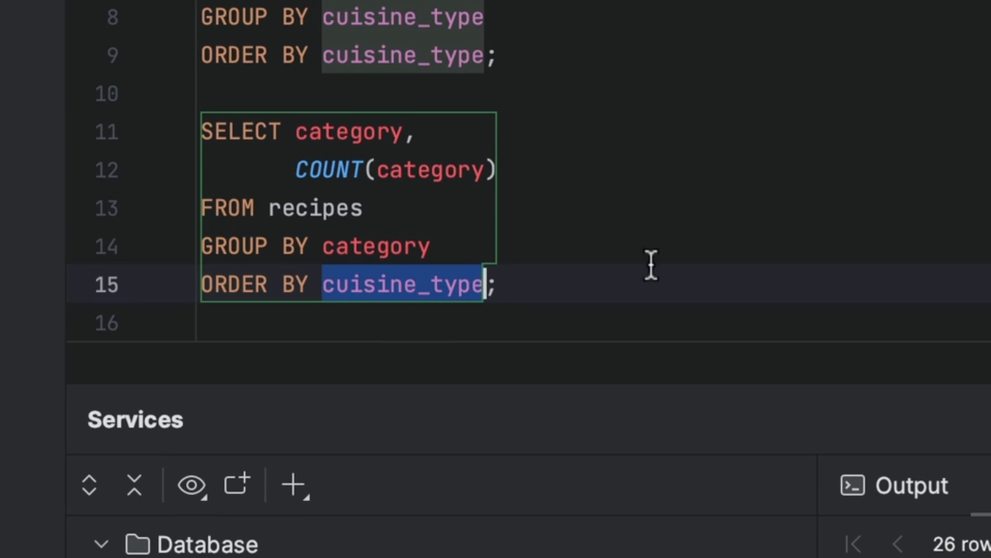
pyautogui.write('ing')
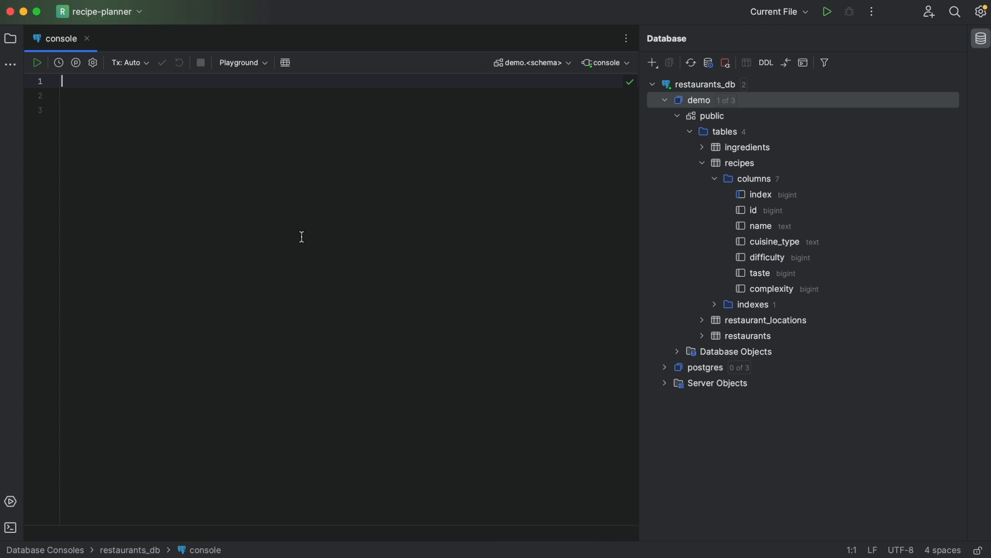
# Step: Write SELECT * FROM restaurants and expand the star into every column via quick fix
pyautogui.write('SELECT *')
pyautogui.click(349, 95)
pyautogui.write('FROM')
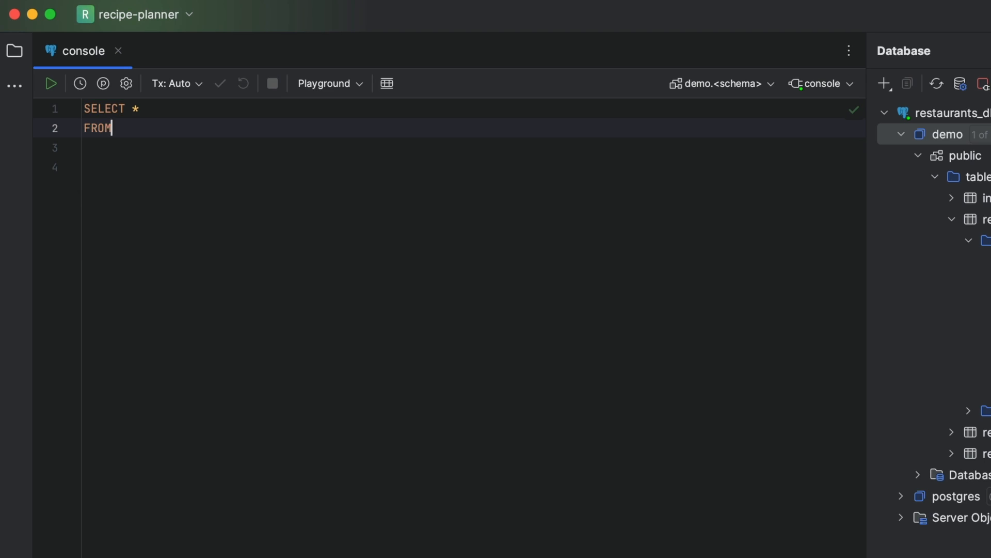
pyautogui.write('restaurants')
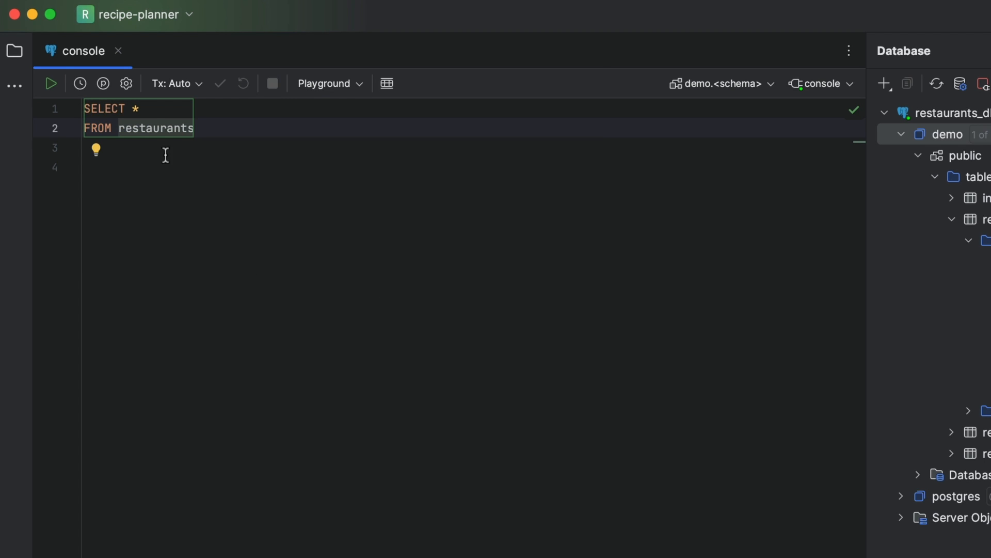
pyautogui.click(95, 151)
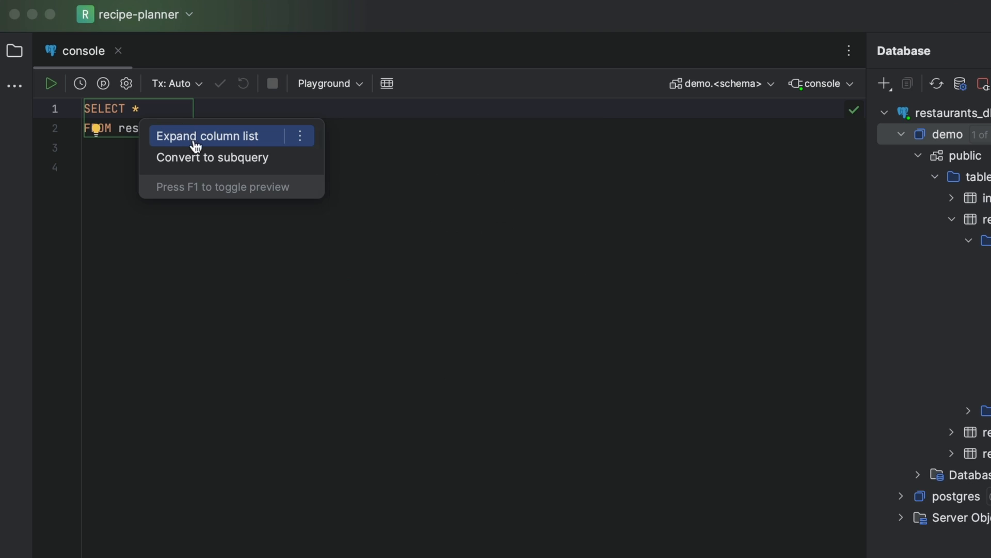
pyautogui.click(211, 135)
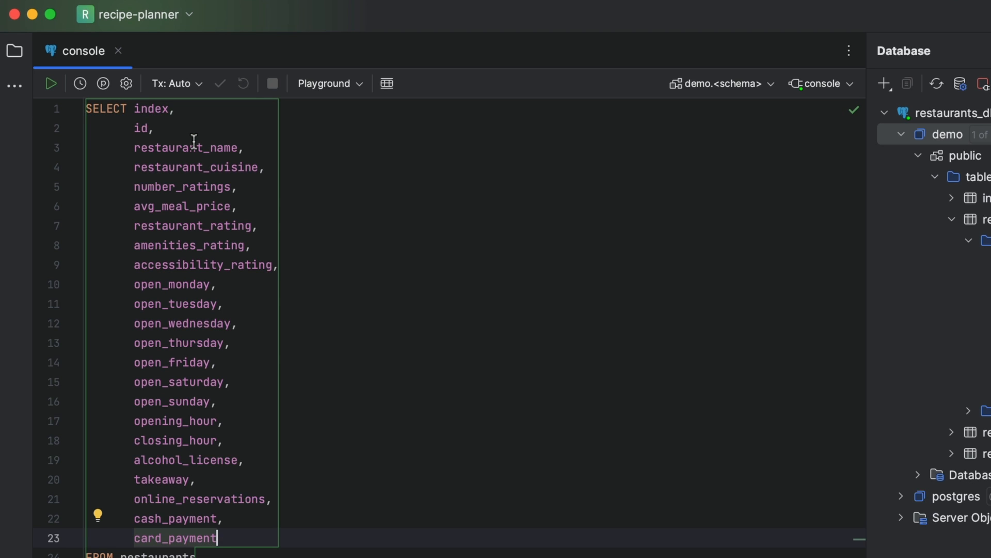
# Step: Trim the column list to index through card_payment and add opening_hour
pyautogui.click(133, 284)
pyautogui.write(',')
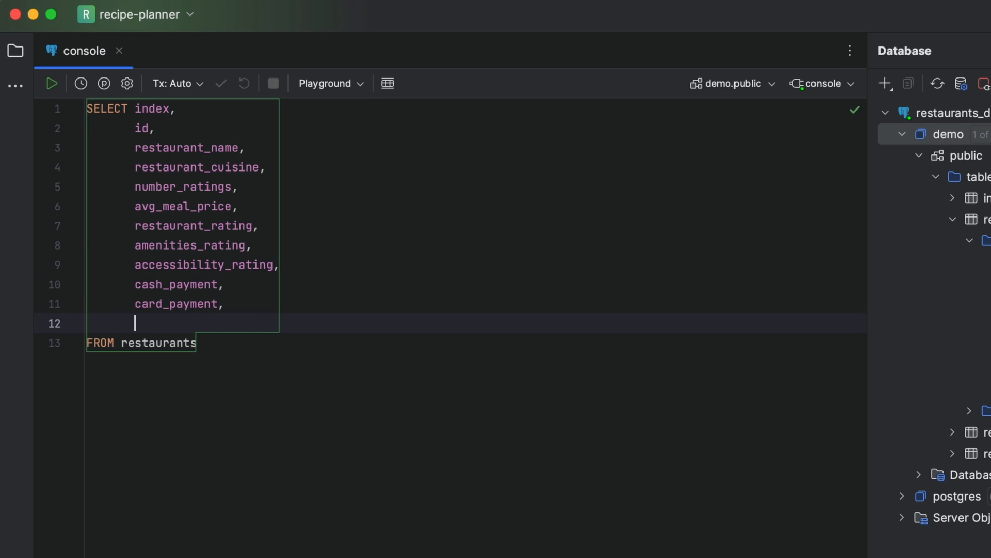
pyautogui.write('opening_hour')
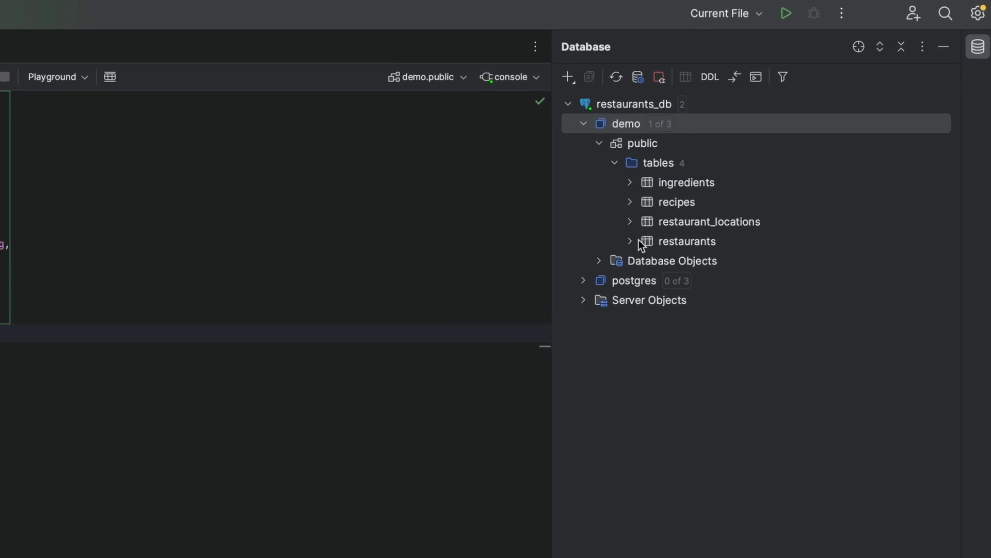
# Step: Inspect the keys of restaurants and restaurant_locations, then begin a JOIN after FROM restaurants
pyautogui.click(630, 241)
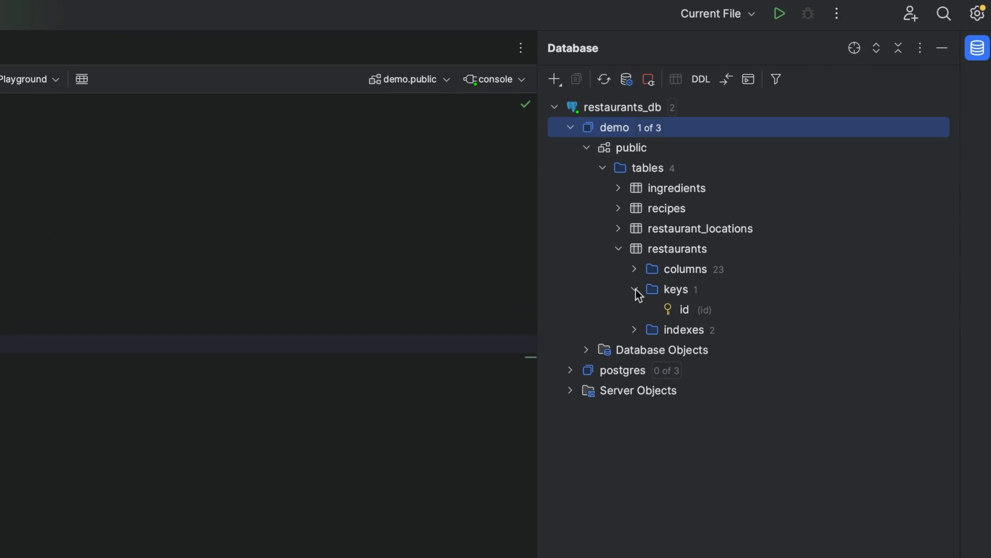
pyautogui.click(619, 228)
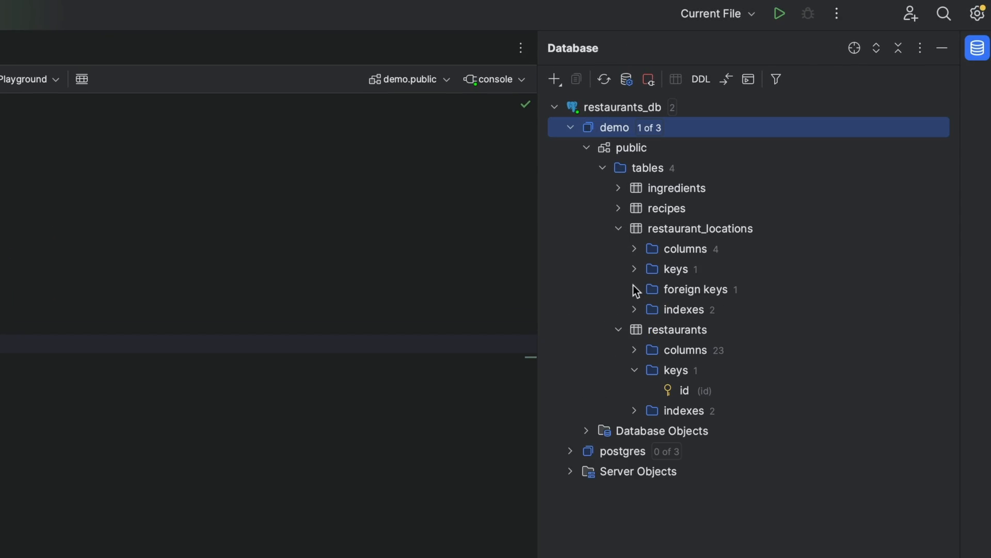
pyautogui.click(634, 289)
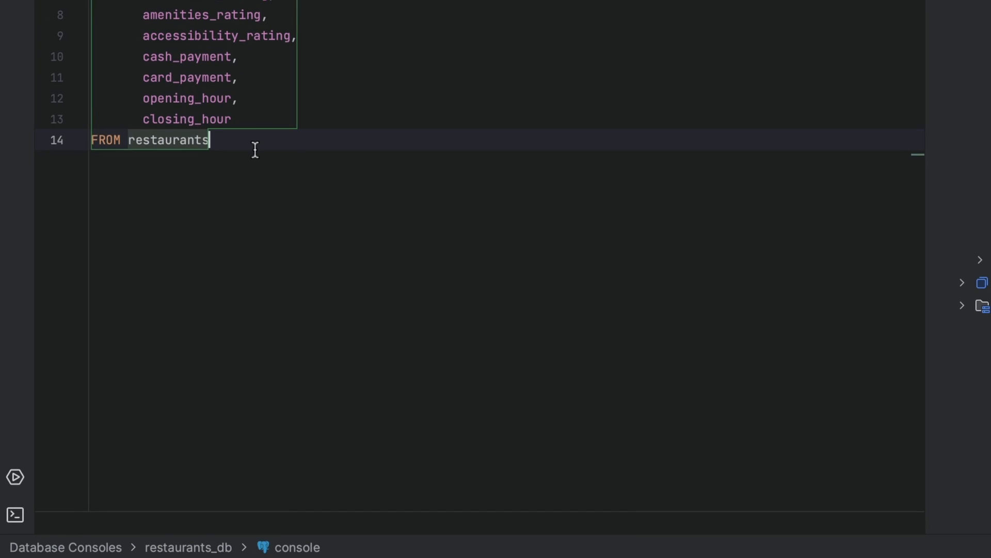
pyautogui.write('JOIN public.restaur')
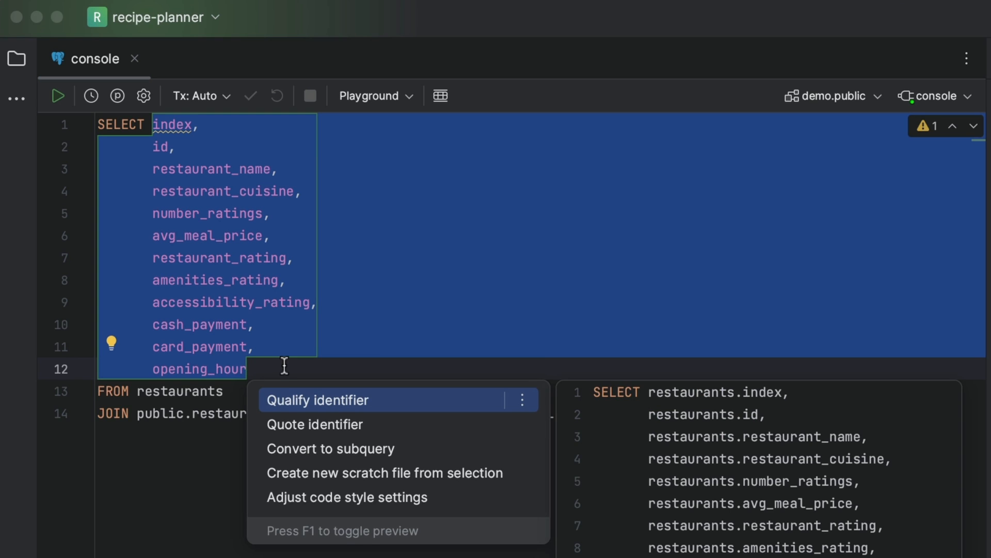
# Step: Qualify every selected column with the restaurants table name, prefixing index manually
pyautogui.click(317, 399)
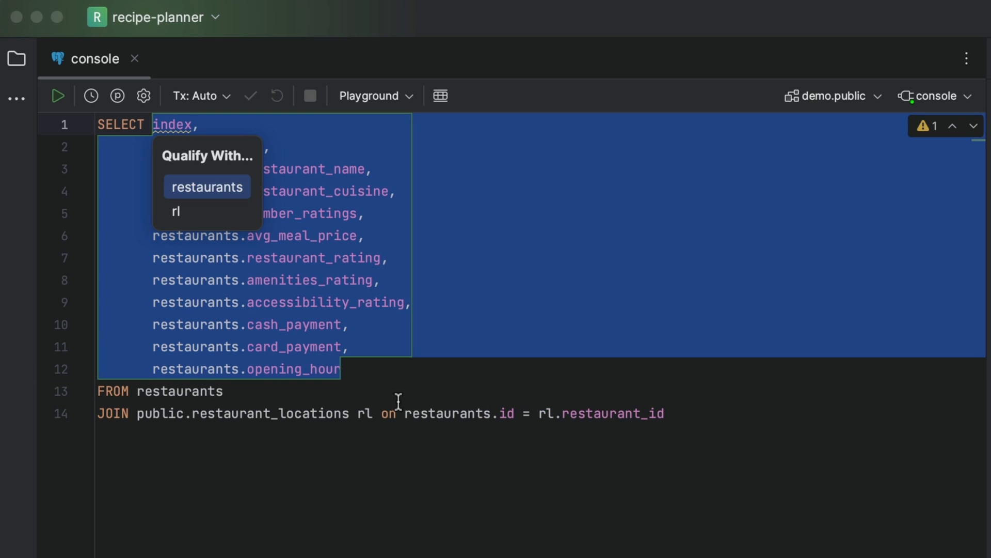
pyautogui.click(206, 187)
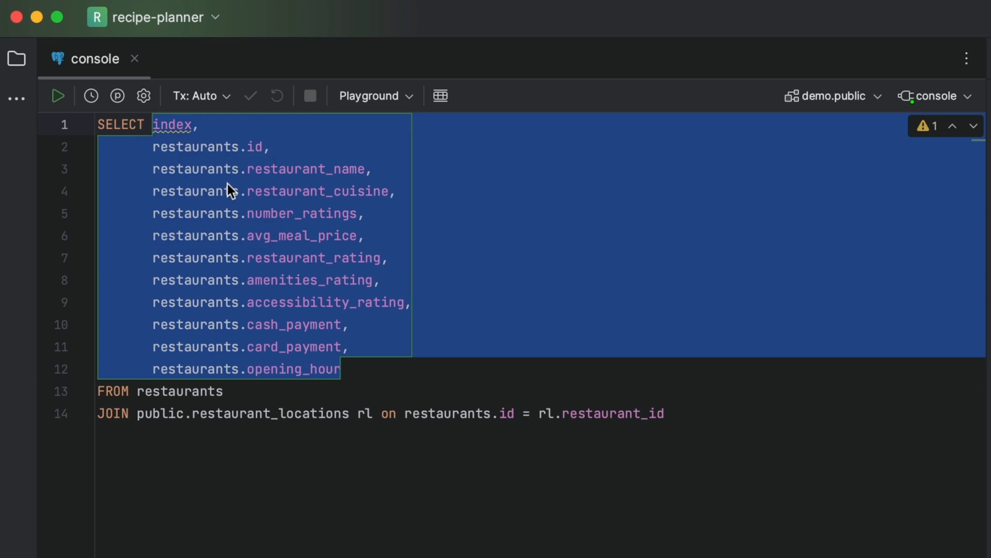
pyautogui.write('restaurants.')
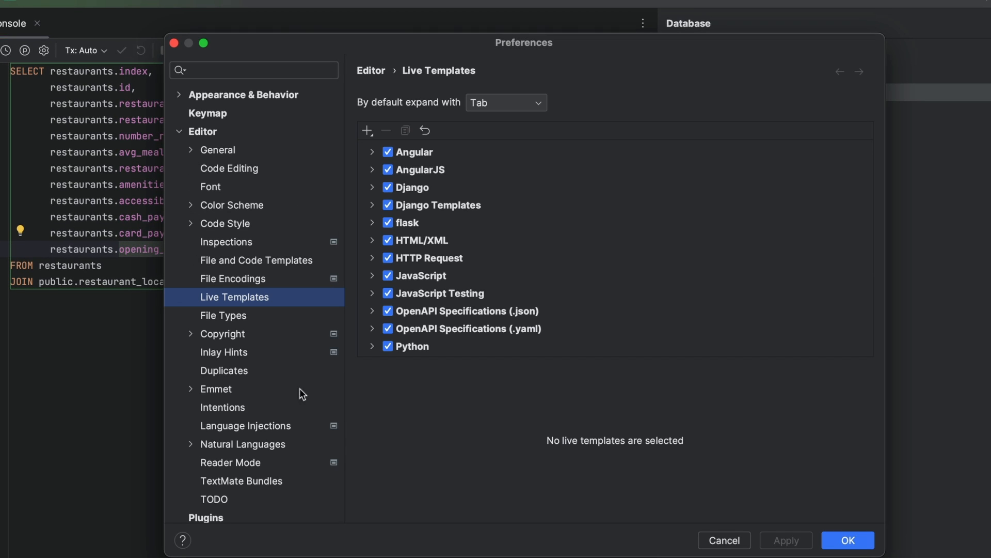
# Step: In Live Templates, review an existing SQL template and add a new one for the statistics query
pyautogui.scroll(-3)
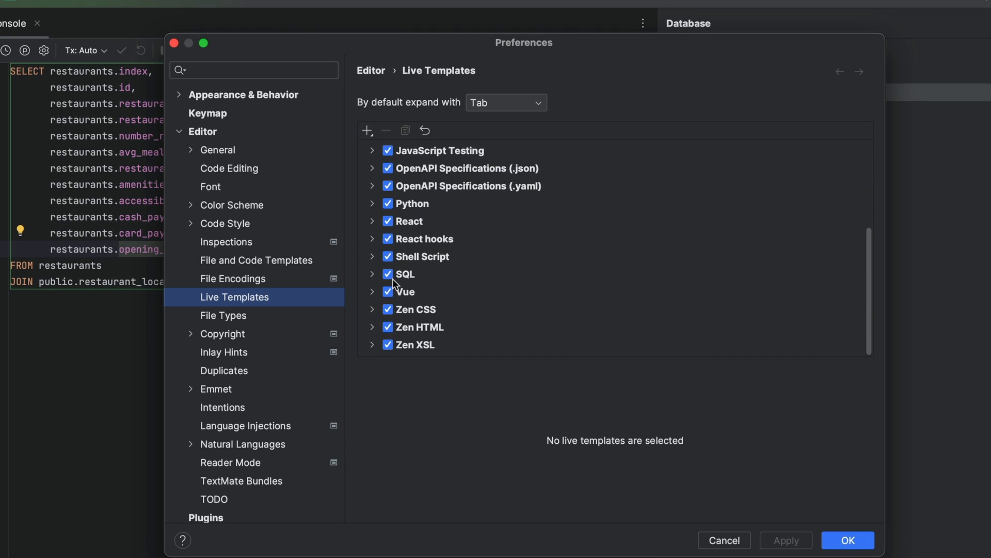
pyautogui.click(373, 274)
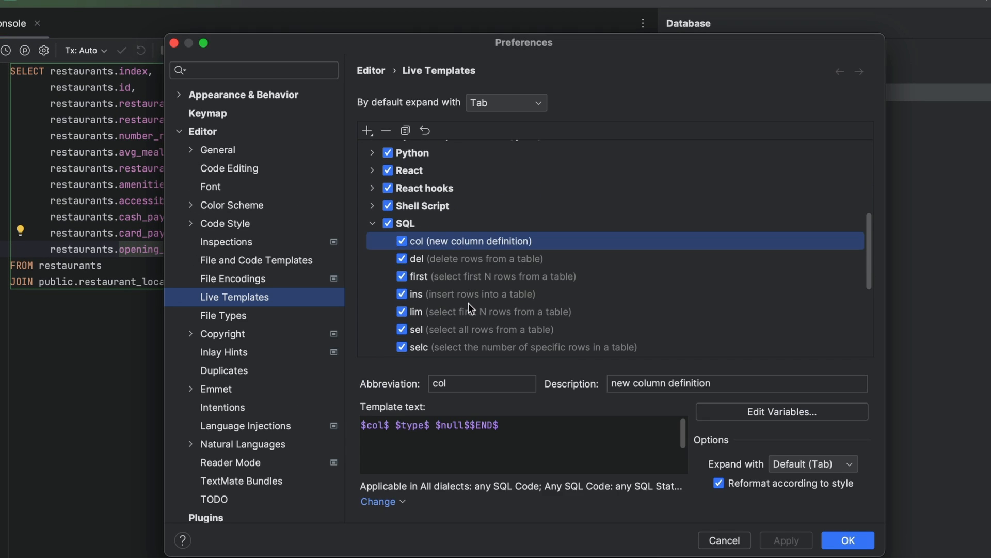
pyautogui.click(471, 293)
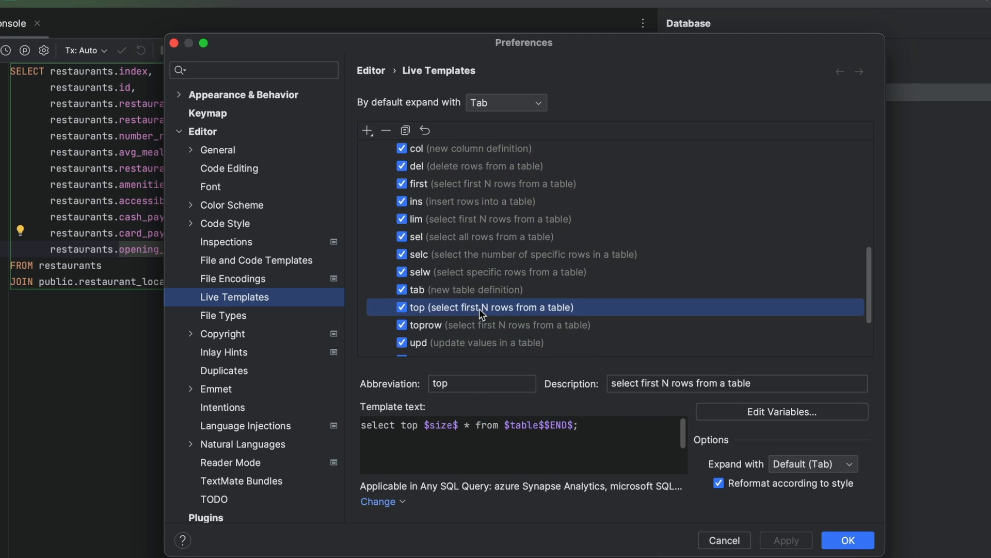
pyautogui.click(366, 130)
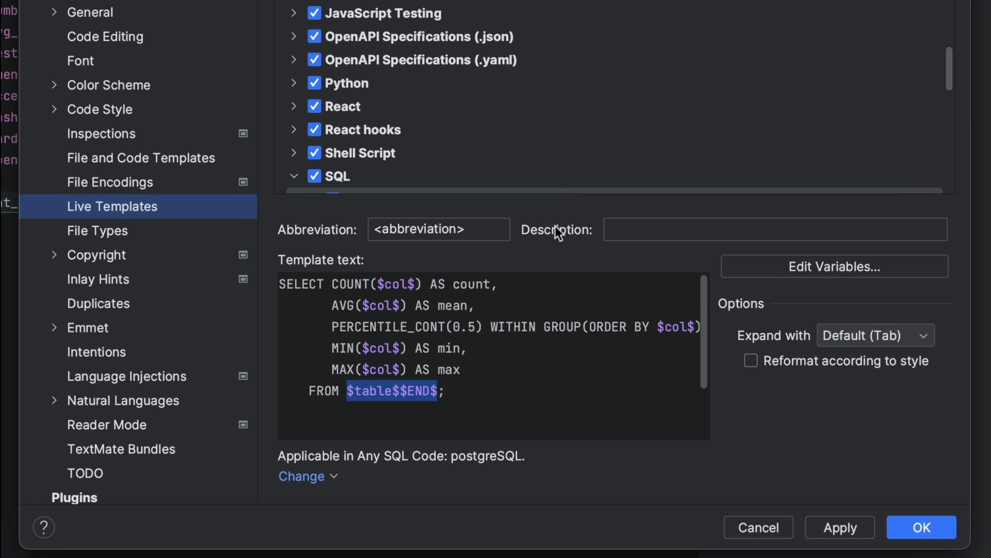
pyautogui.moveTo(389, 278)
pyautogui.write('desc_cont')
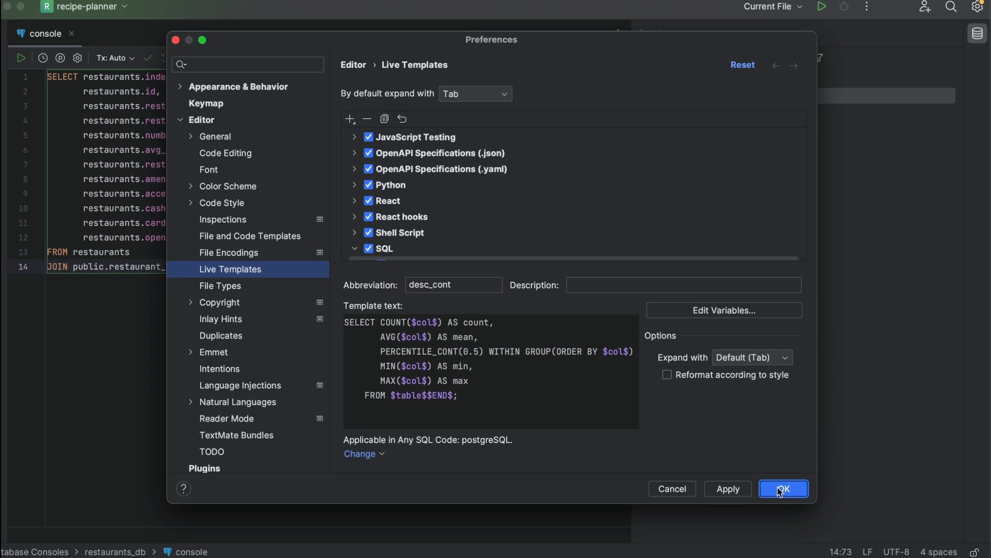
# Step: Save the desc_cont template, expand it in the console and begin its column with avg_
pyautogui.click(783, 488)
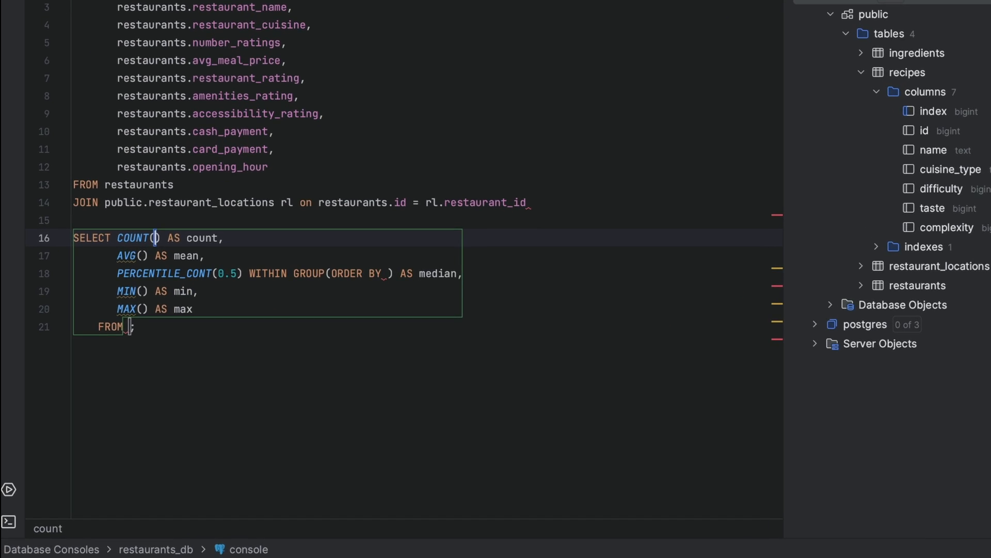
pyautogui.write('avg_')
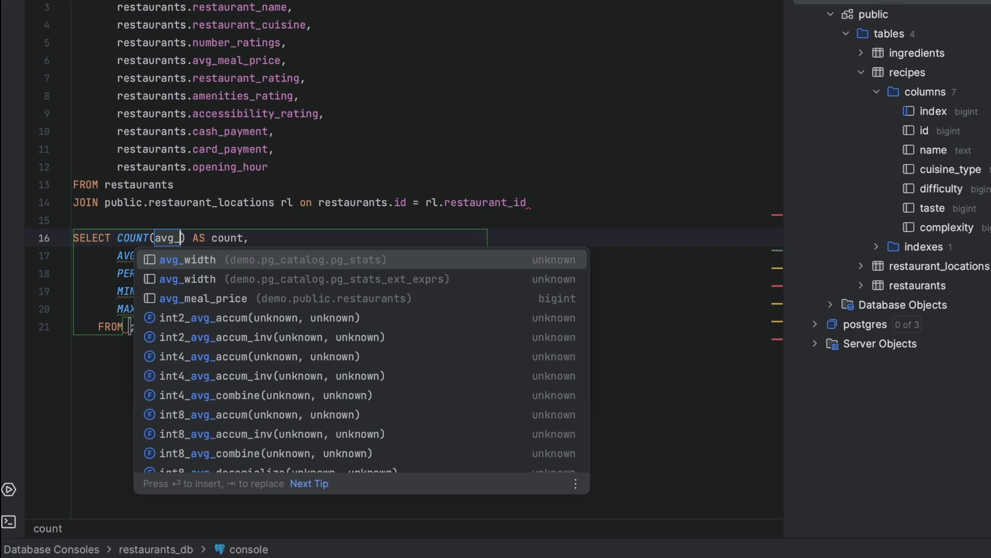